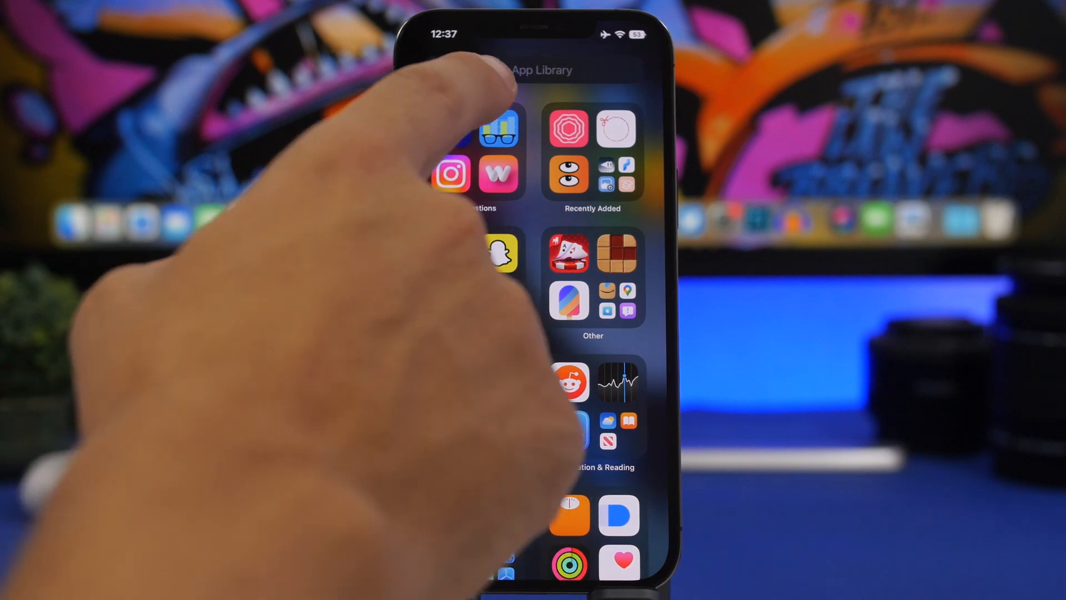
Step: Launch Geekbench 5 from the App Library
left_click(499, 127)
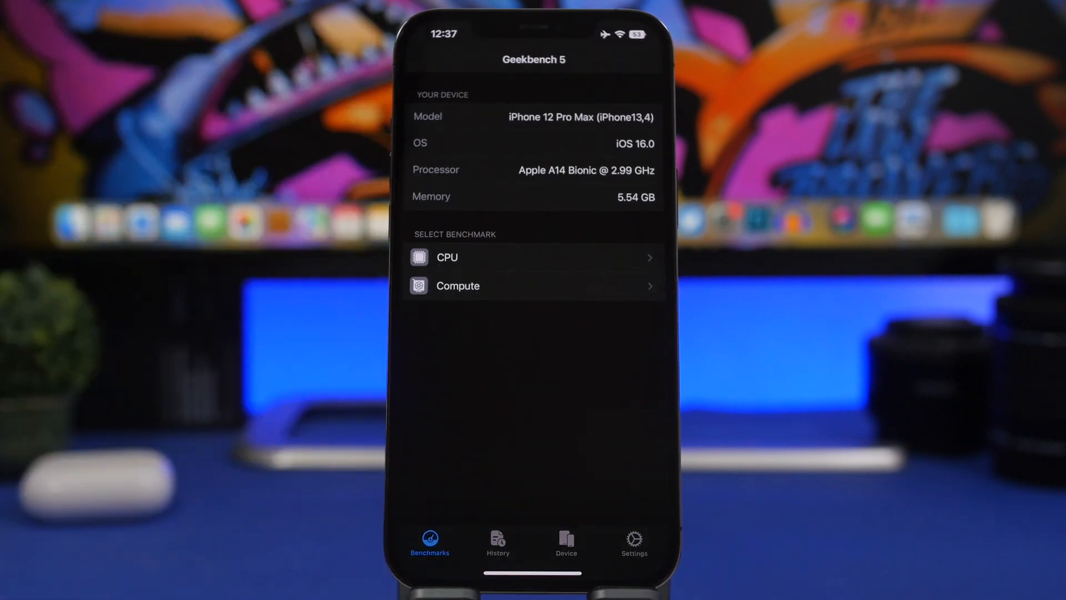
Step: View the CPU history and the full results of the 24 Aug 2022 run
left_click(497, 541)
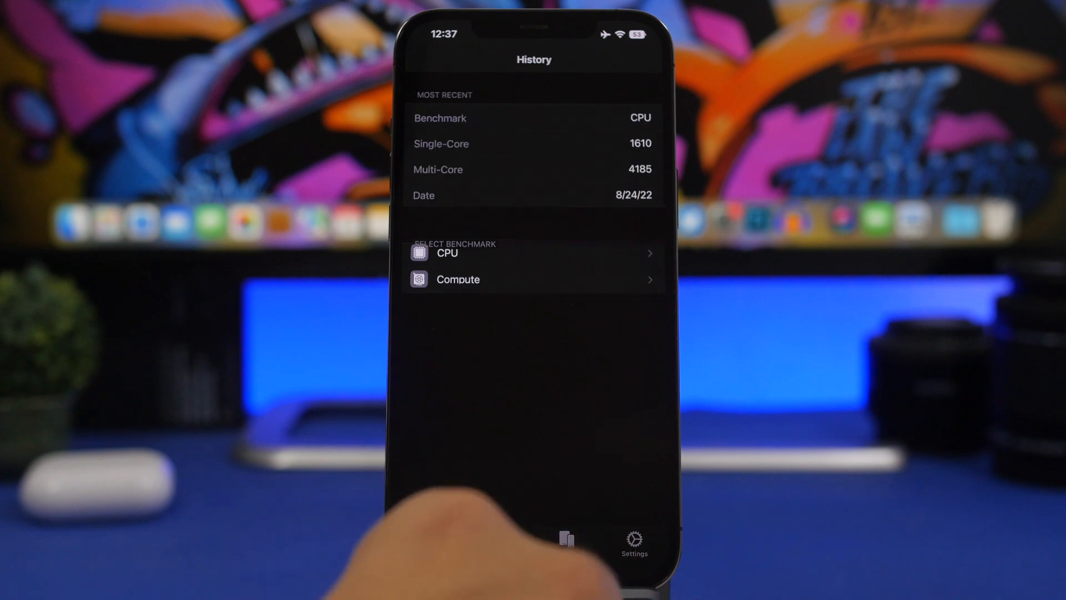
left_click(533, 253)
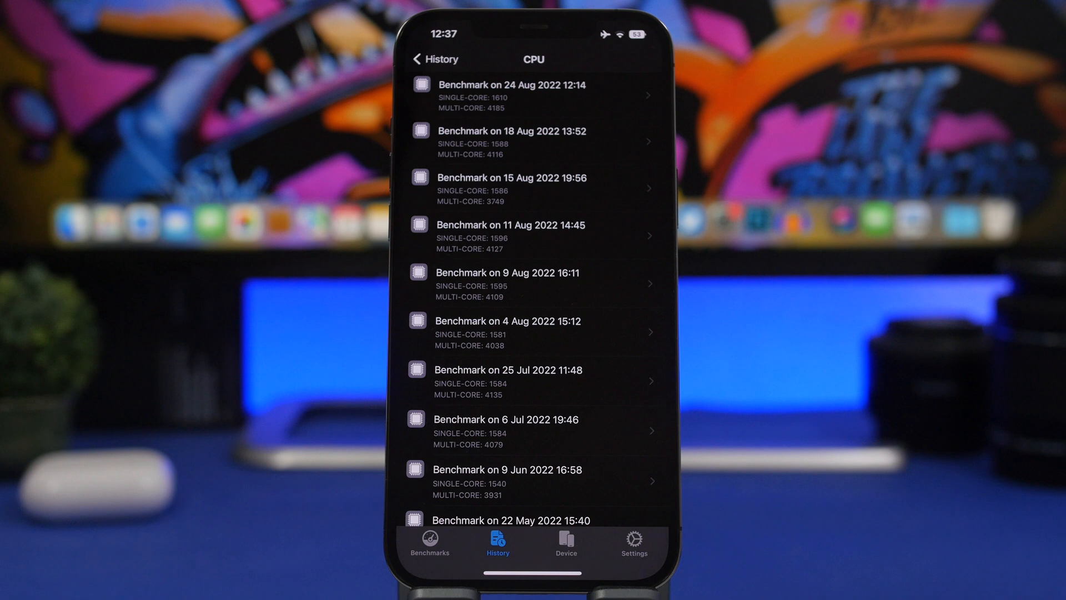
left_click(534, 137)
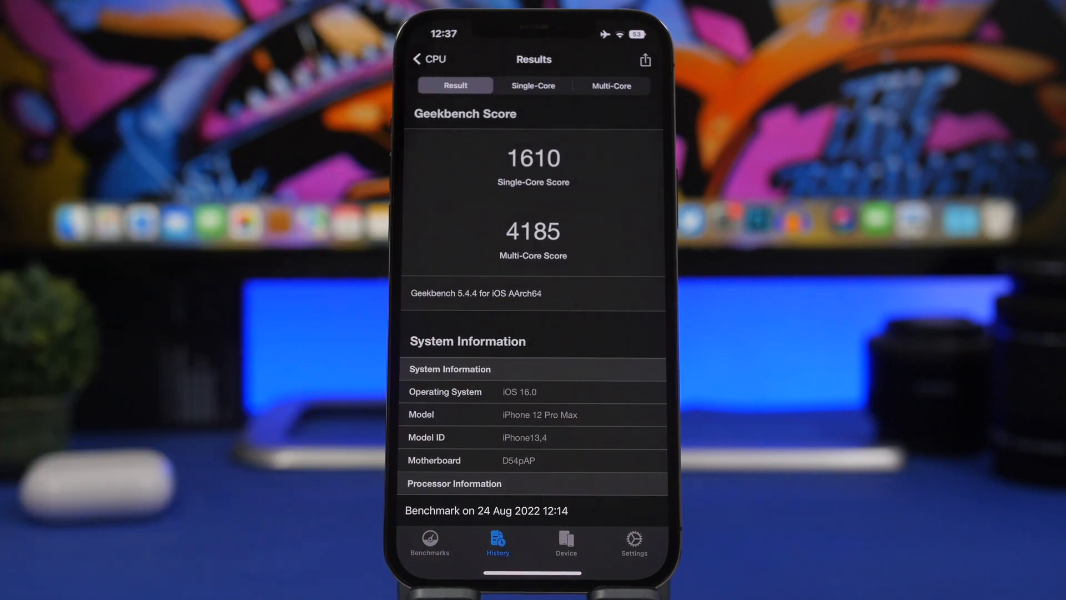
Step: Return to the CPU list and view the 18 Aug 2022 run (1588 single-core, 4116 multi-core)
left_click(428, 59)
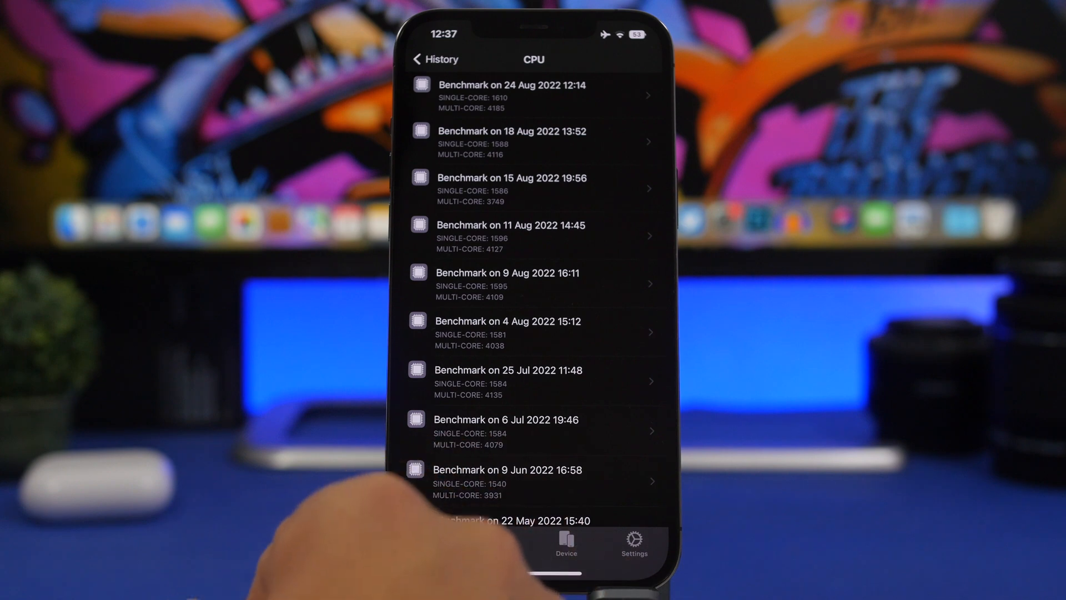
left_click(535, 141)
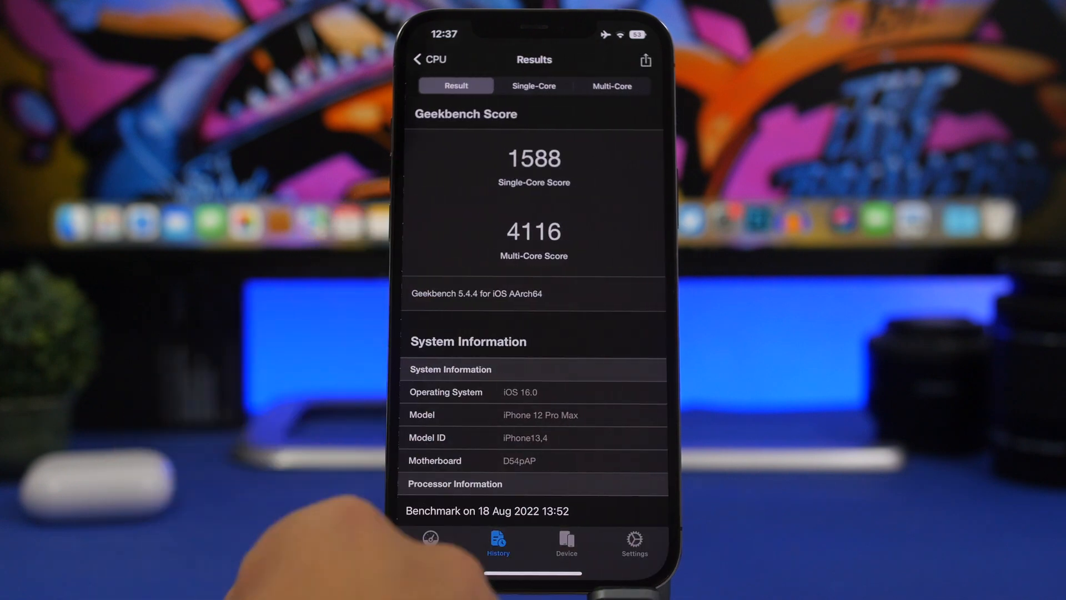